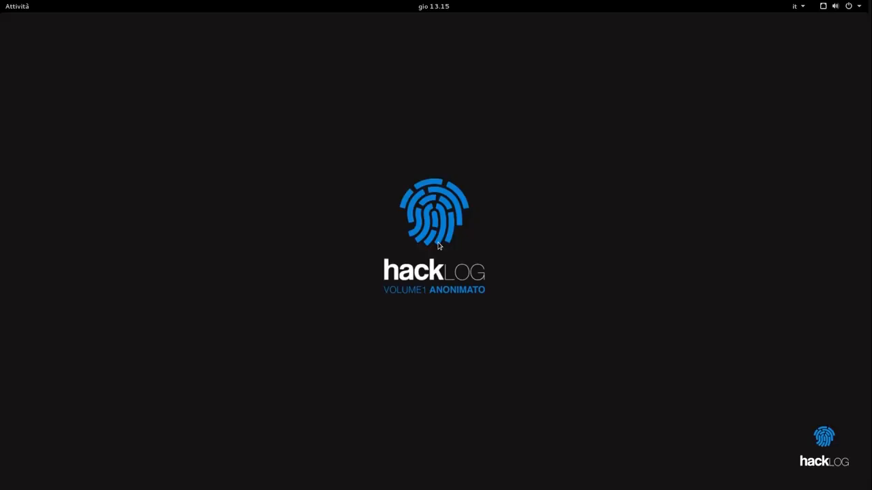
Launch Terminale by searching 'terminale' in the Activities overview
click(17, 6)
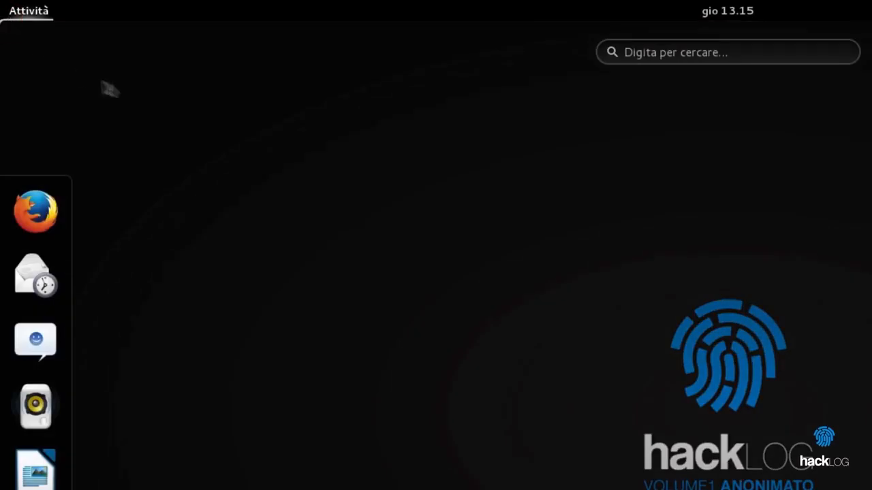
click(681, 52)
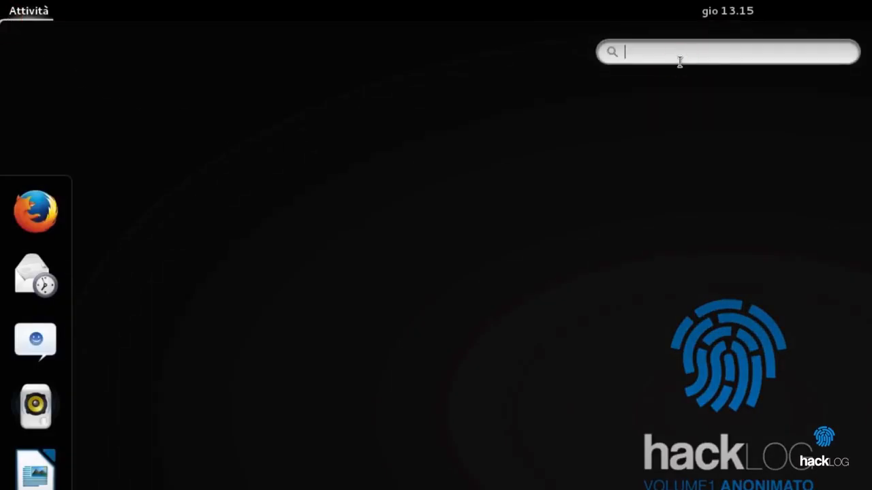
text(terminale)
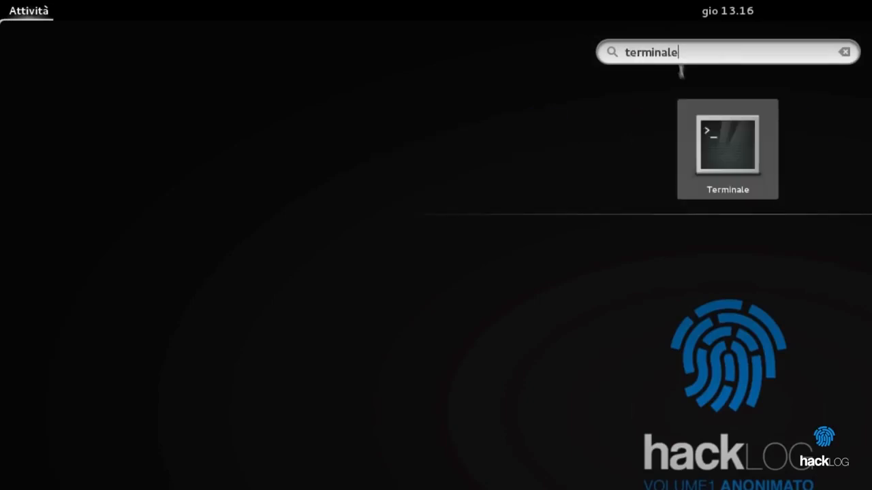
click(728, 143)
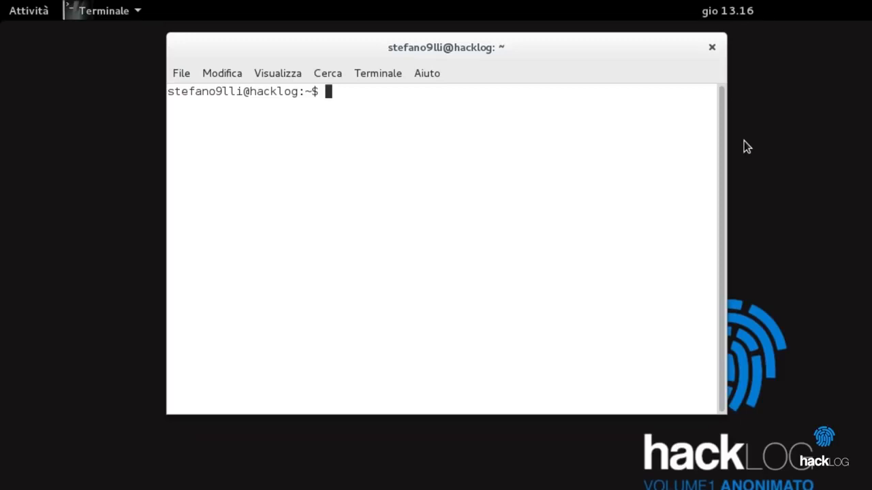
Become root with su and enter 'ip link show eth0'
text(su)
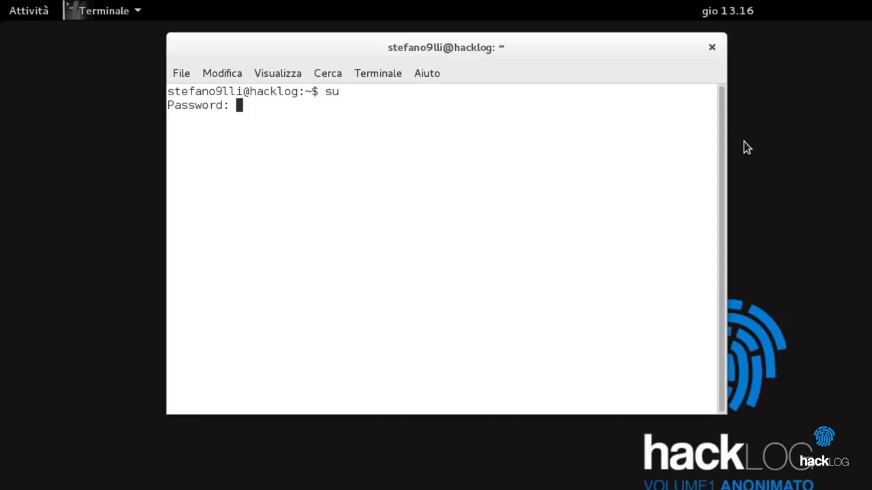
key(Enter)
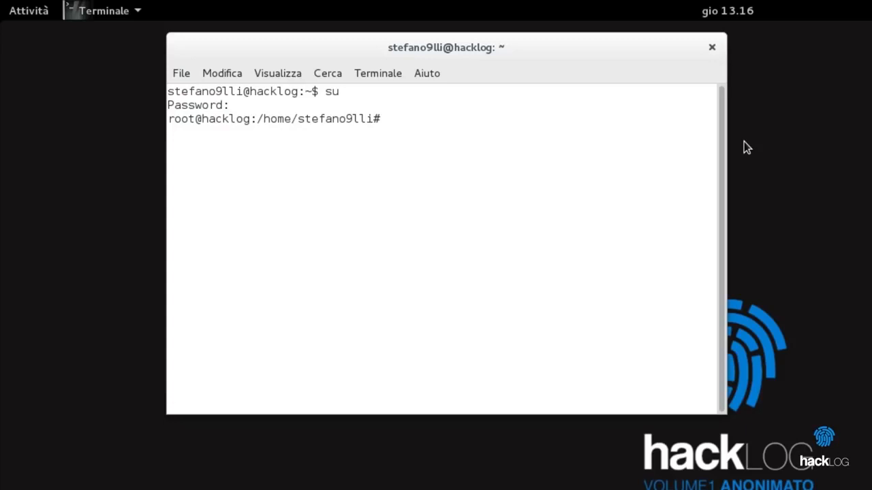
text(ip)
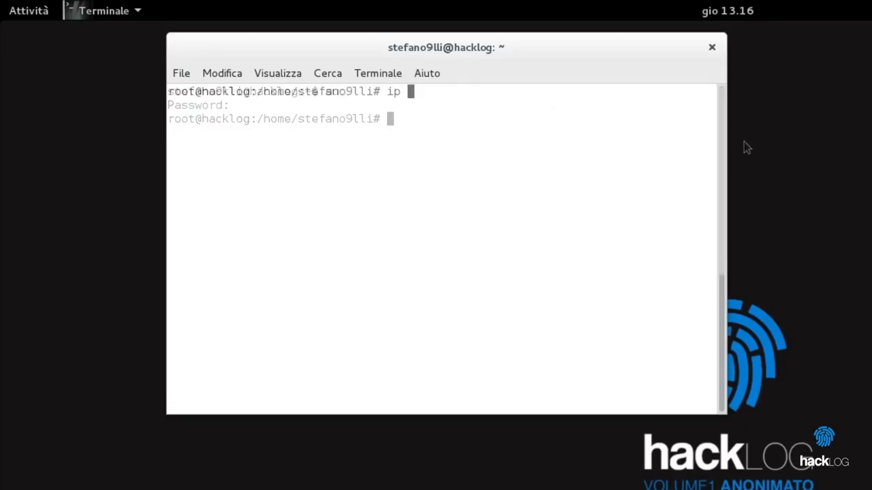
text(link show eth0)
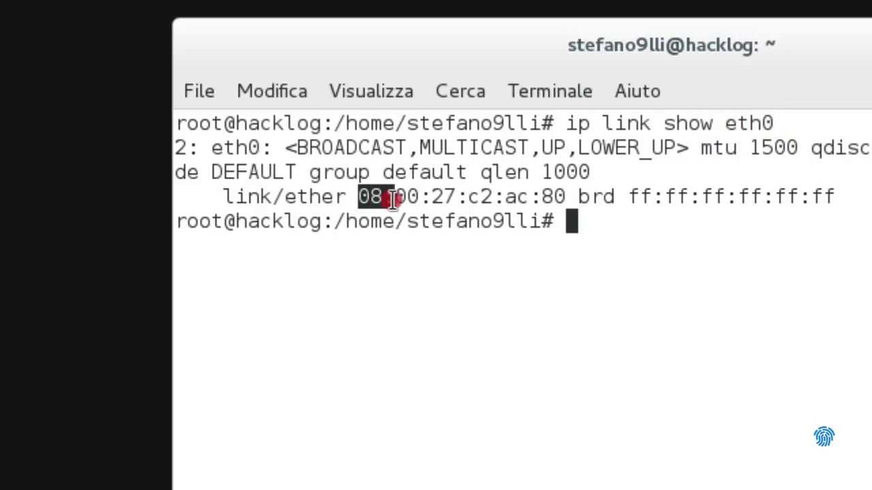
Highlight eth0's MAC address and interface name in the listing, then clear the screen
drag(359, 196, 563, 197)
text(ip link show)
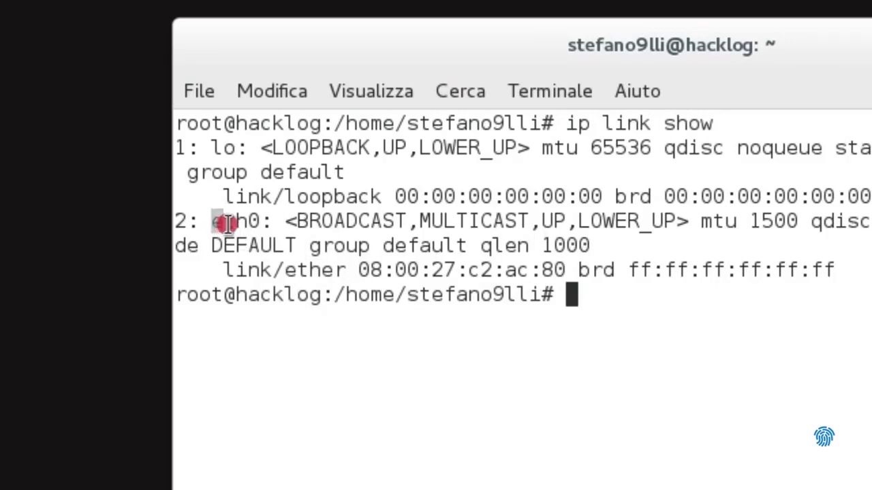
double_click(236, 221)
text(ip)
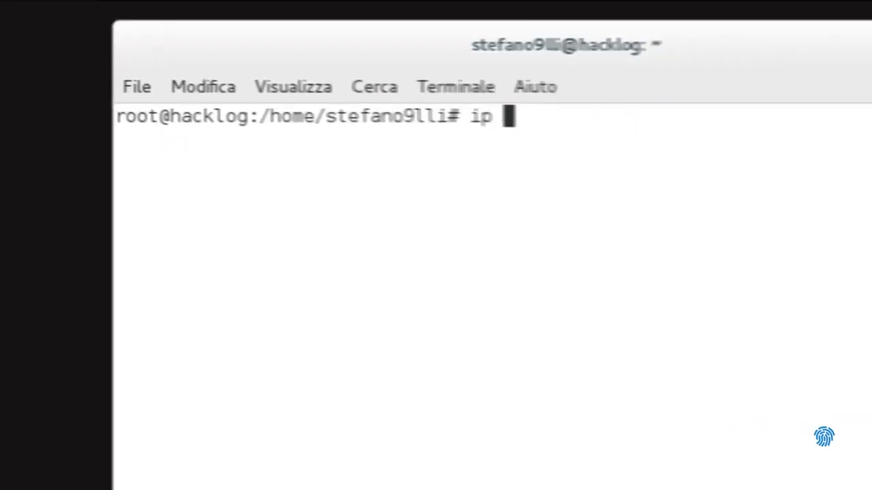
text(a)
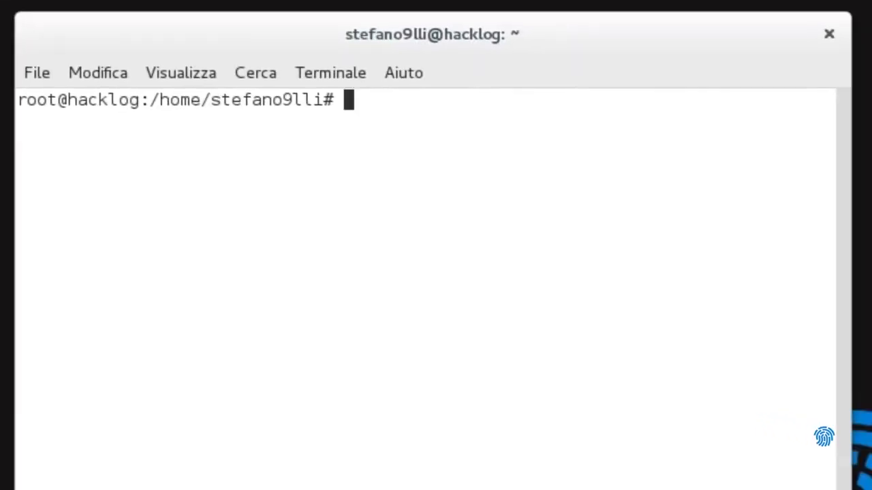
Take eth0 down with 'ip link set dev eth0 down'
text(ip link set de)
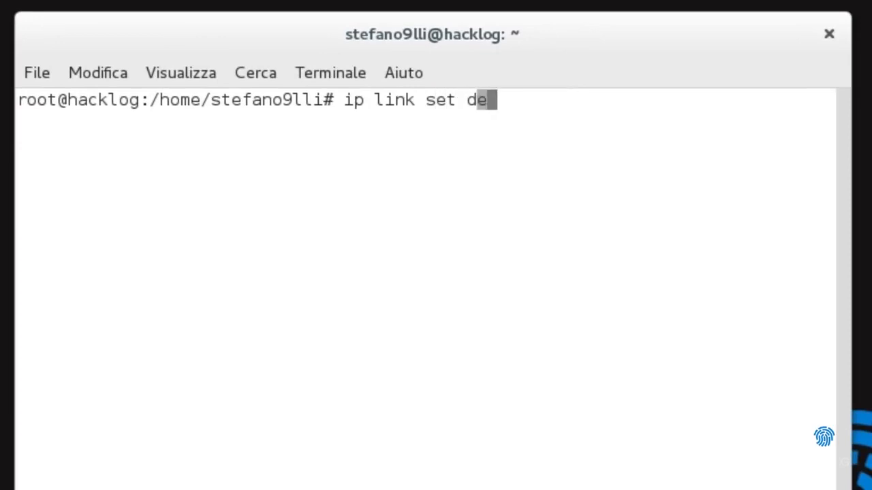
text(v eth0)
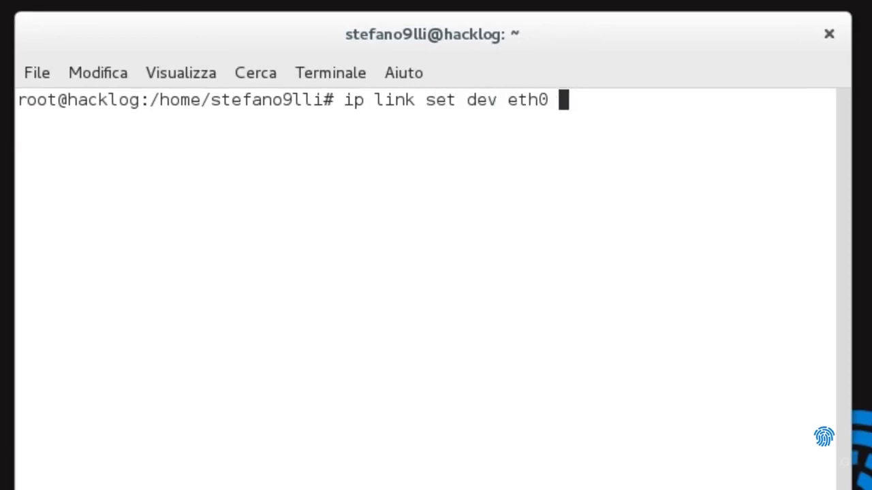
text(down)
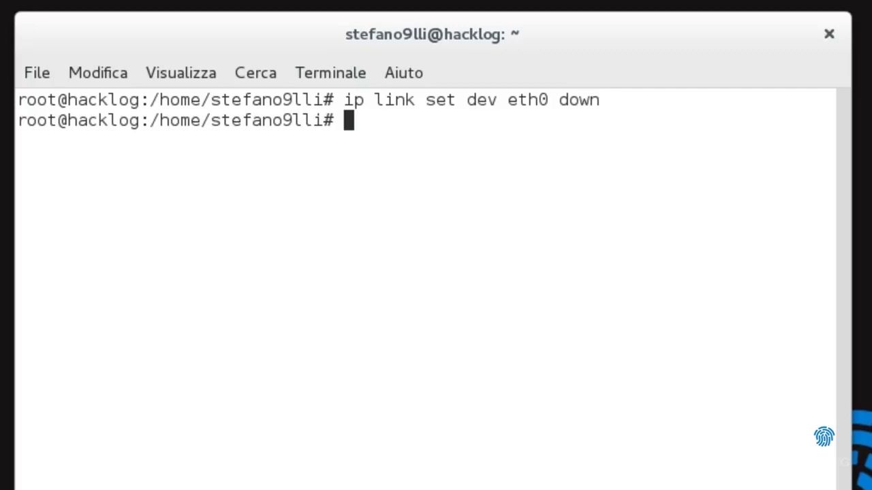
Assign eth0 the MAC address 00:00:00:00:00:01
text(ip link set)
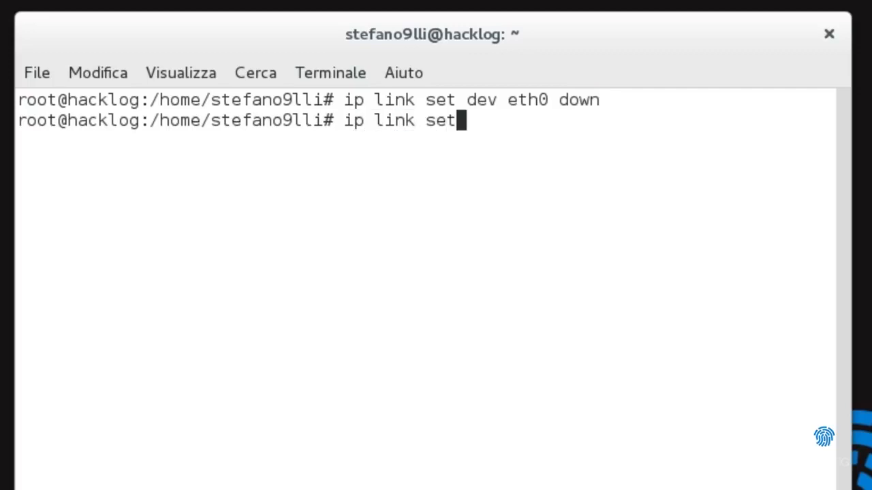
text(dev)
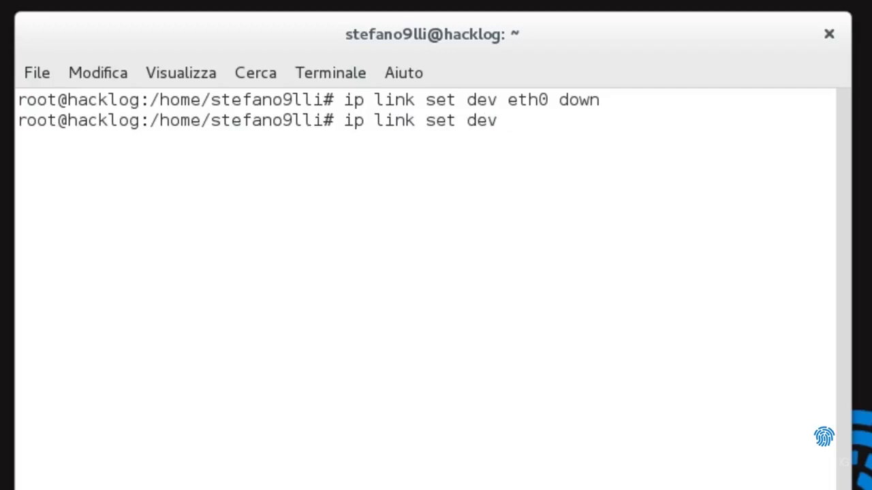
text(eth0 address)
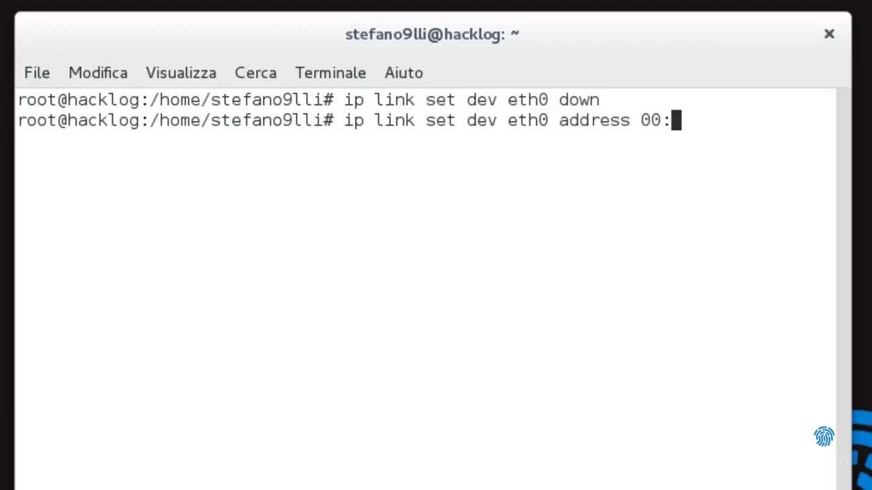
text(00:00:)
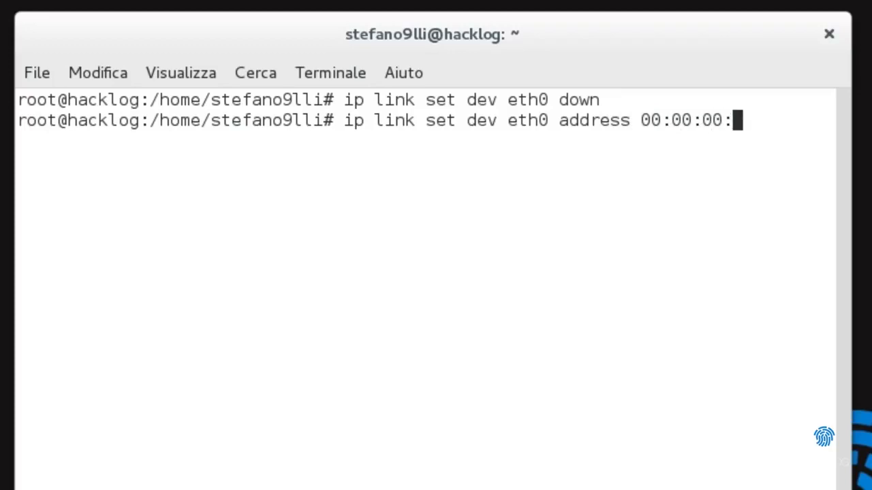
text(00:00:01)
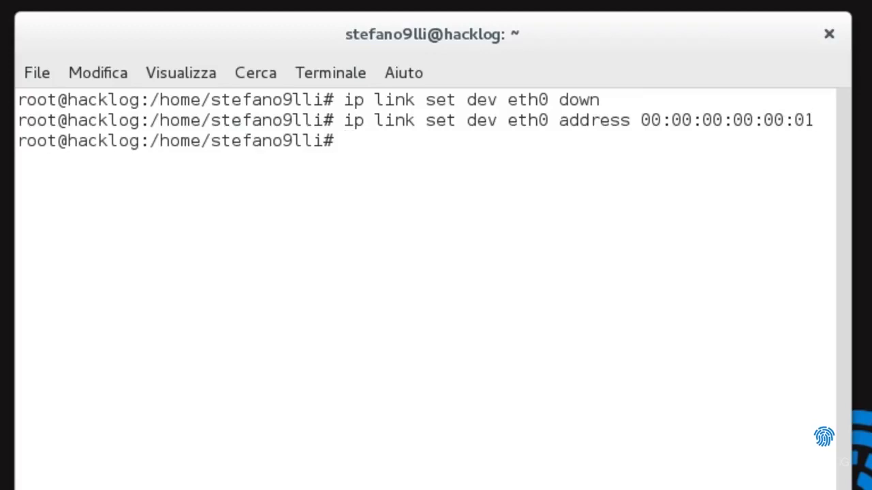
Bring eth0 back up and list interfaces with 'ip link show'
text(ip link)
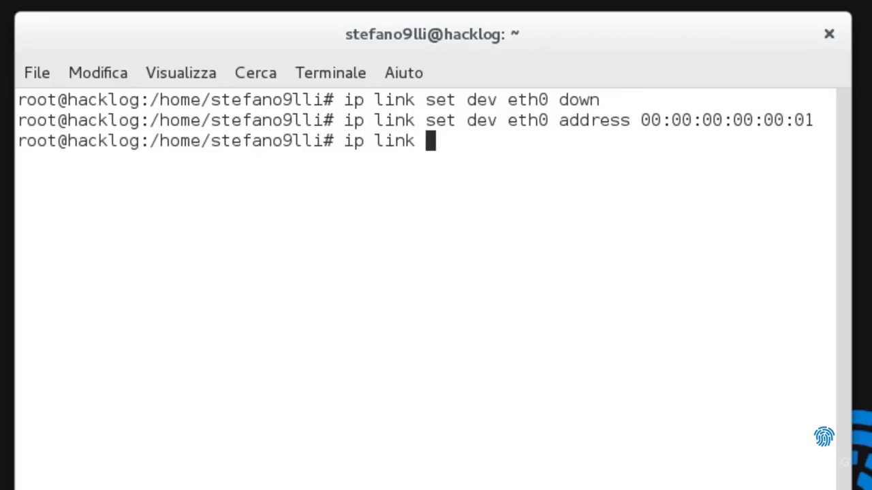
text(set dev eth0 up)
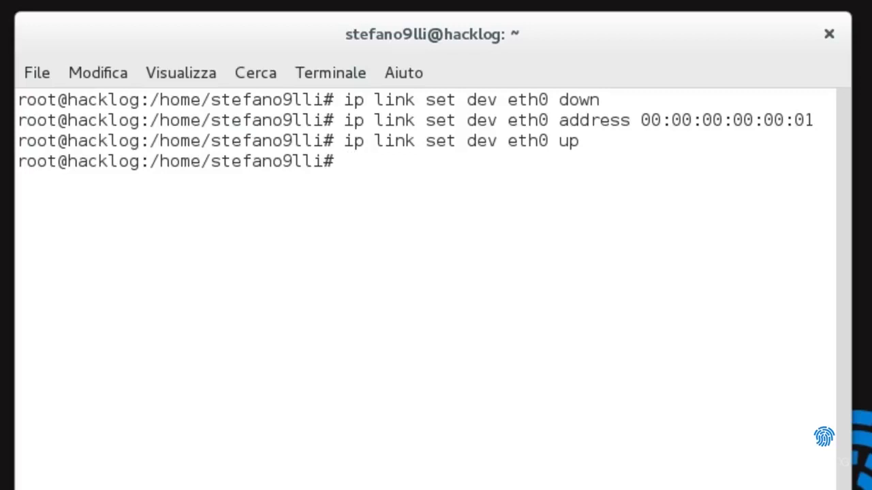
text(ip link show)
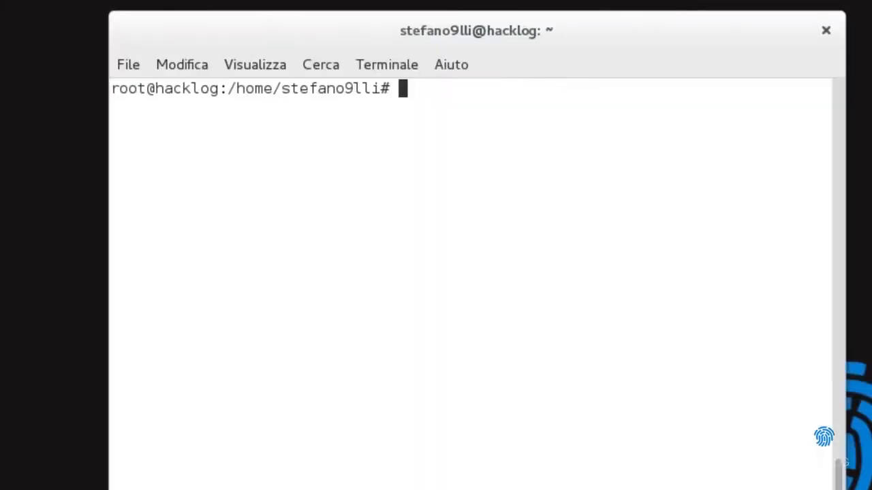
Run 'service network-manager restart' at the root prompt
text(servi)
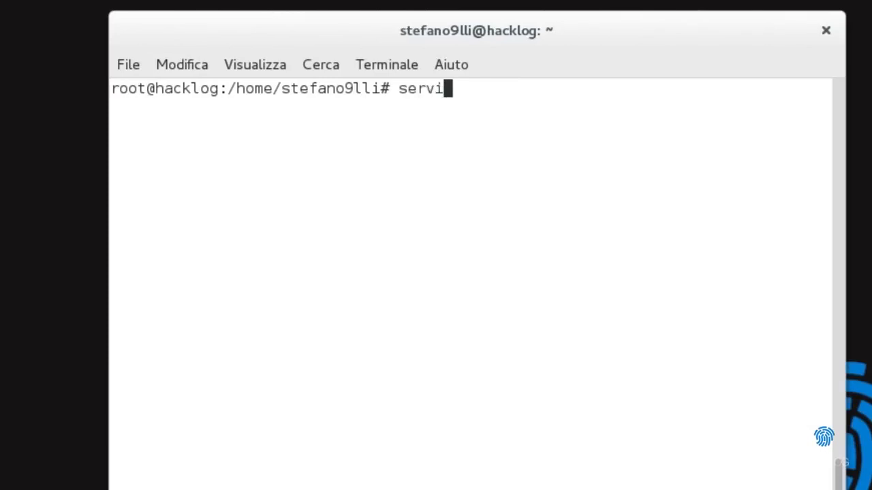
text(ce network-)
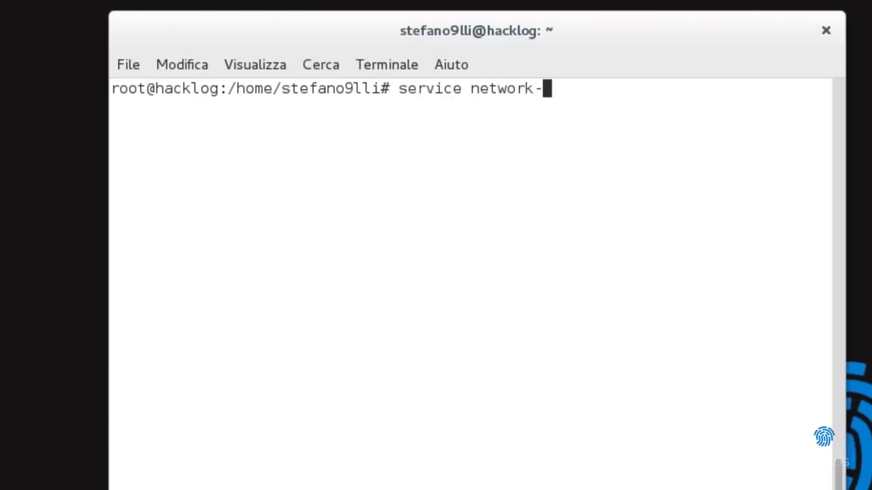
text(manager restart)
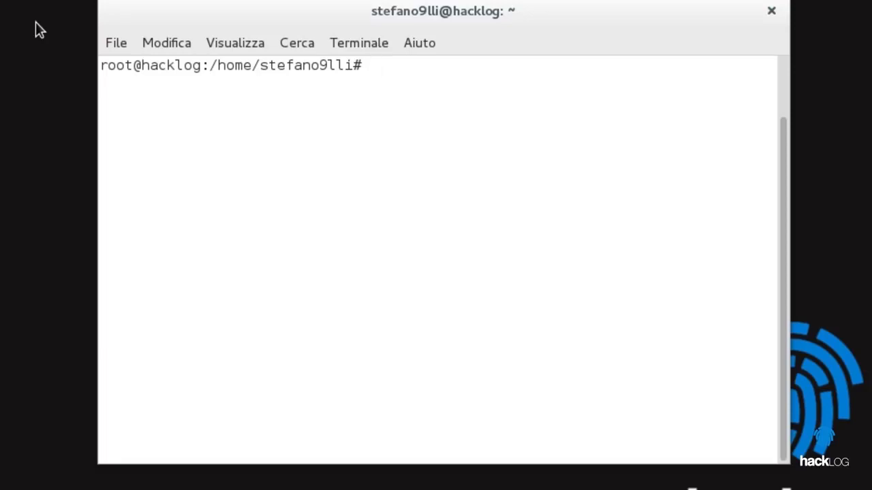
Install macchanger via apt-get and open the network settings panel
text(apt-get ins)
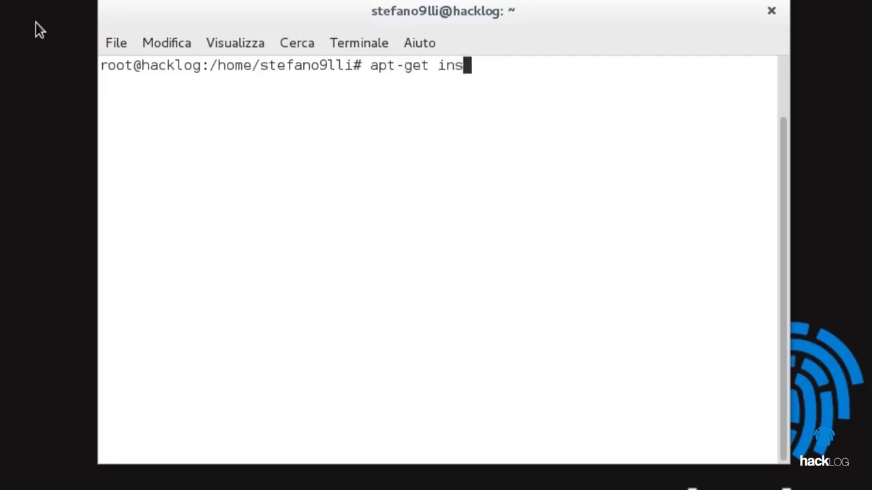
text(tall macchanger)
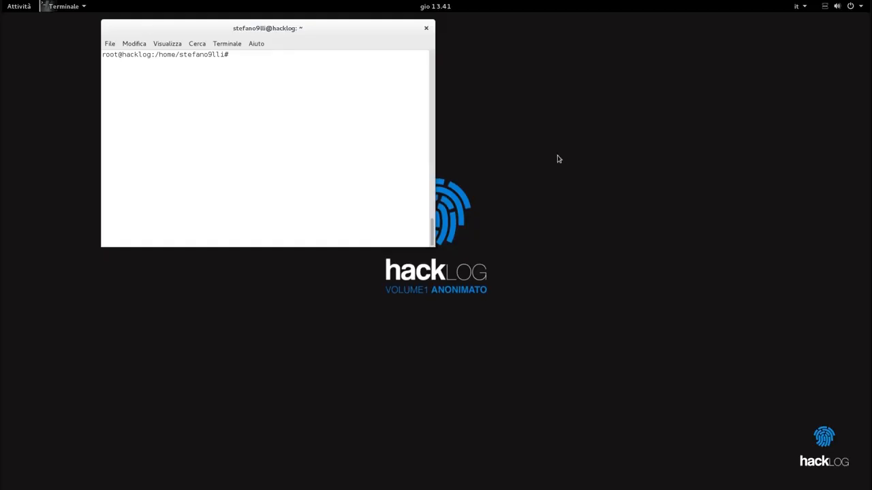
click(806, 11)
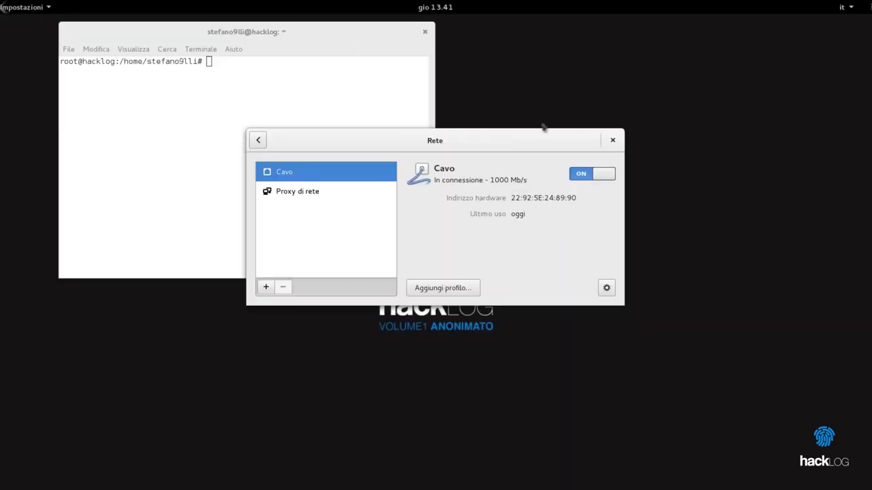
Move the network window aside, take eth0 down, and enter 'macchanger -r eth0'
drag(435, 141, 650, 50)
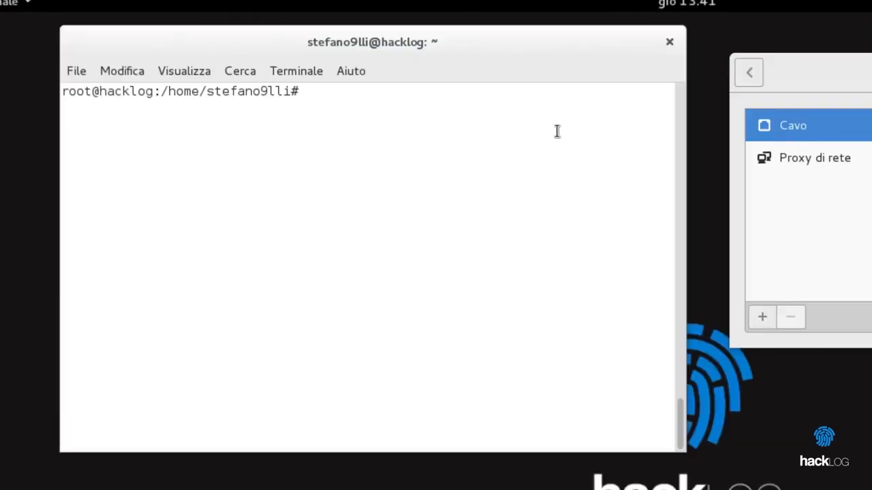
text(ifconfig)
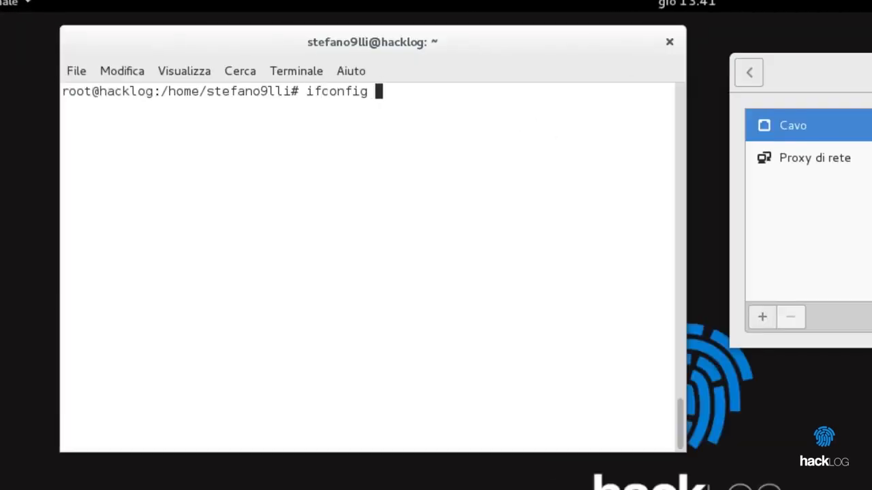
text(eth0 down)
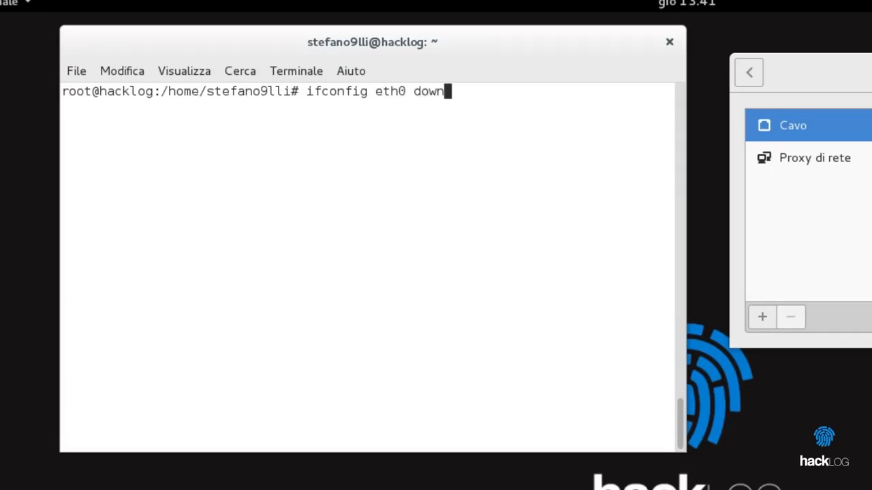
text(macch)
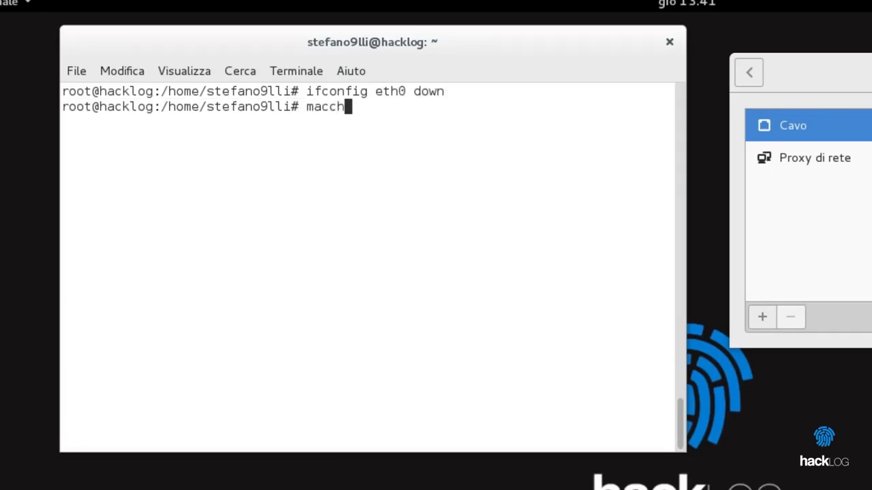
text(anger -r eth0)
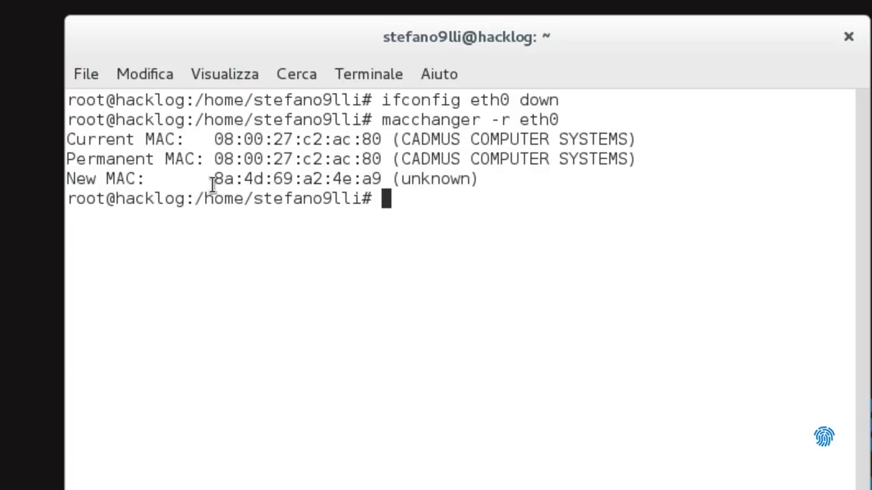
Highlight the new MAC 8a:4d:69:a2:4e:a9 and bring eth0 up with ifconfig
drag(214, 178, 380, 179)
text(ifc)
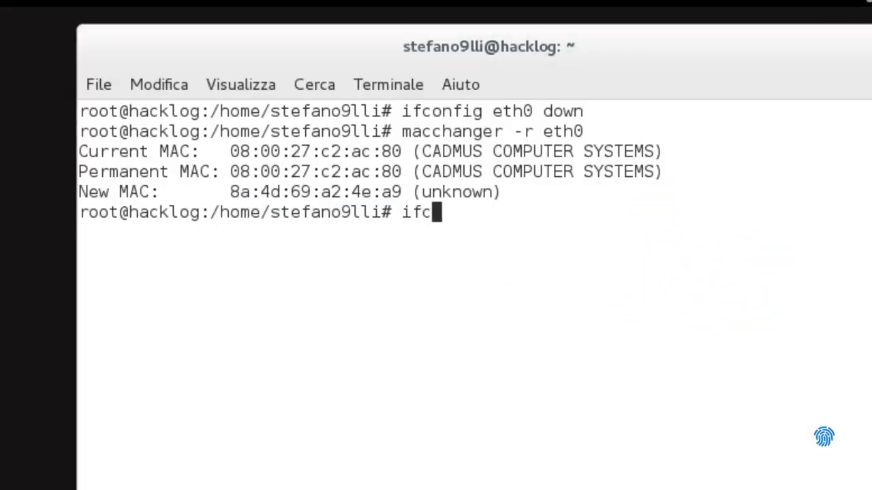
text(onfig eth0 up)
text(serv)
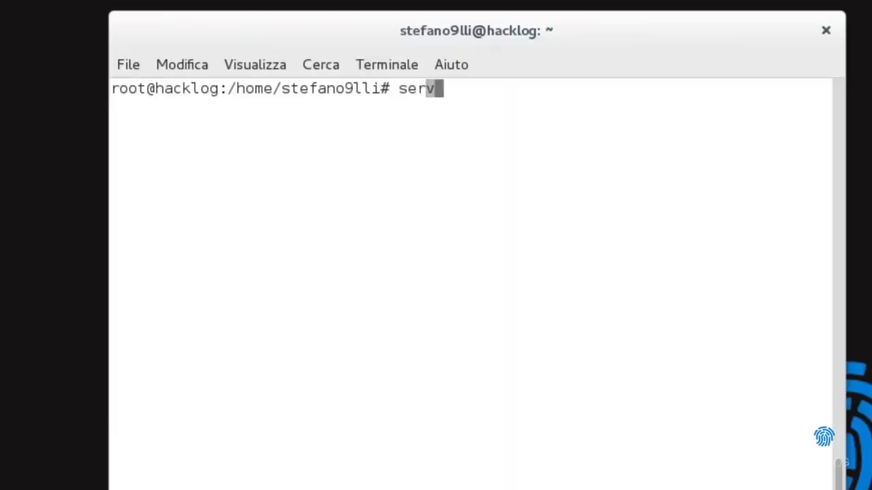
Enter 'service network-manager restart' to restart the network manager
text(ice network-)
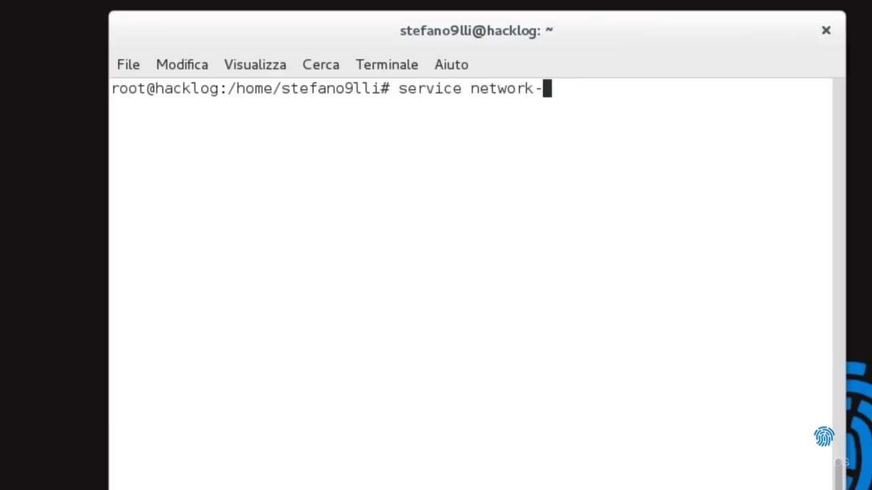
text(manager restart)
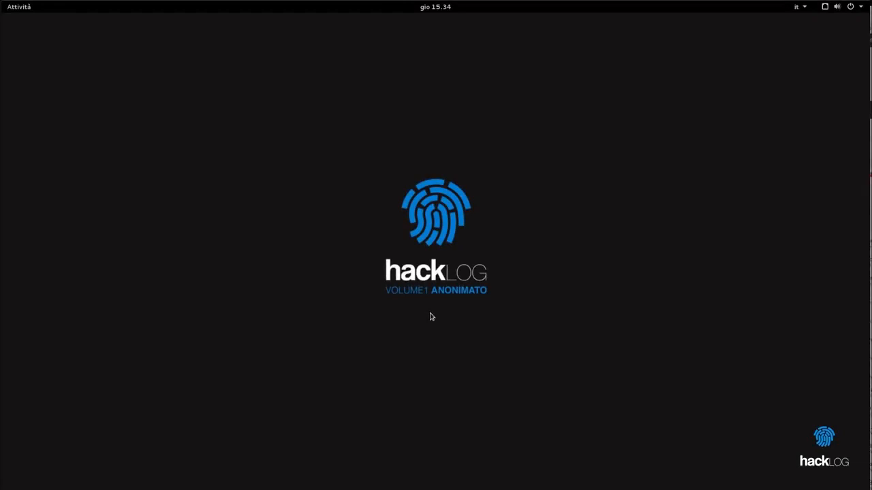
Launch another Terminale window by searching 'ter' in Activities
click(18, 7)
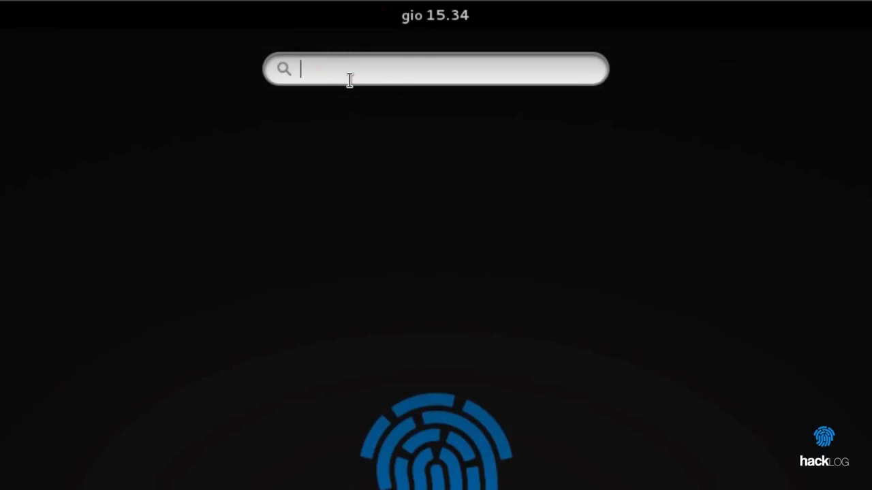
text(ter)
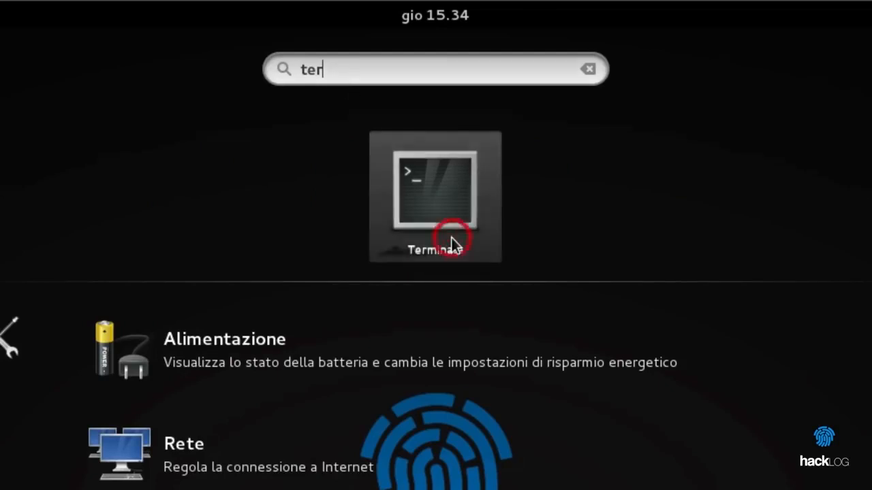
click(436, 196)
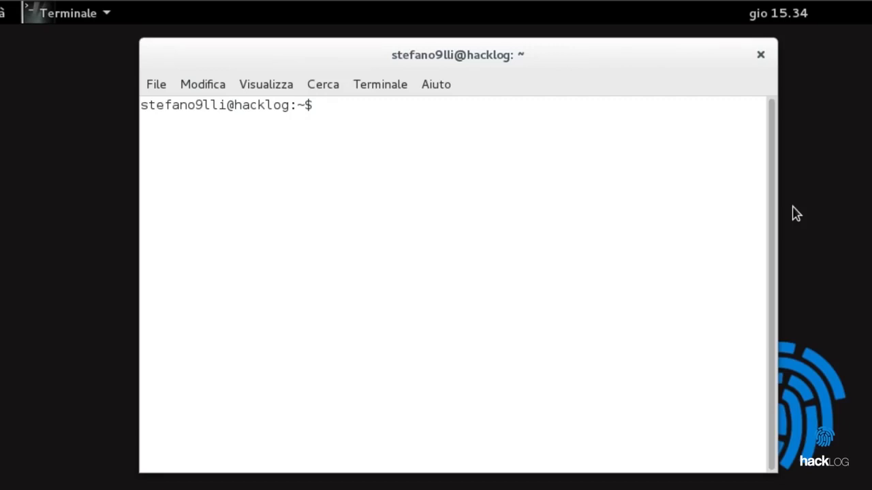
mouse_move(234, 110)
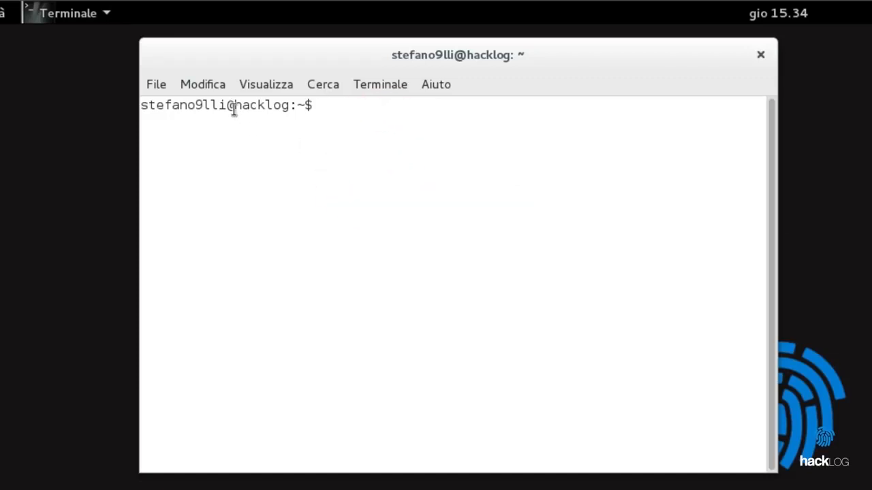
Highlight hacklog in the prompt, check it with hostname, and begin typing hostnamectl
double_click(262, 105)
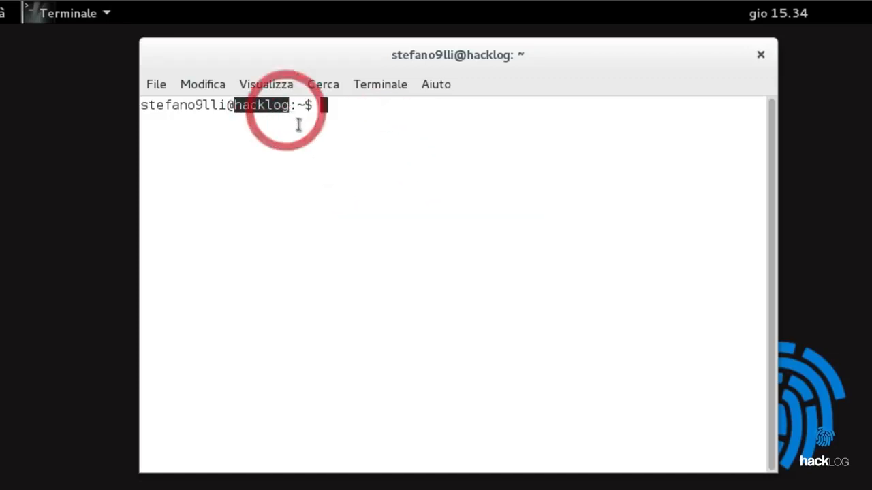
mouse_move(305, 128)
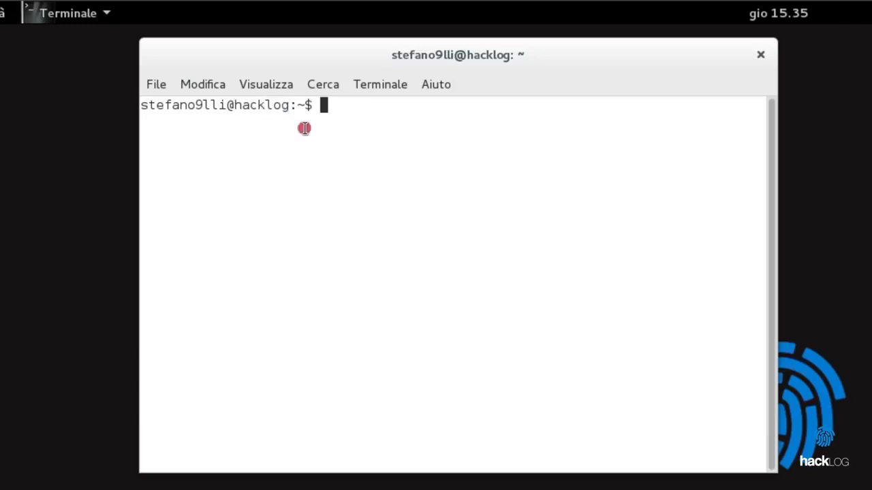
text(hostname)
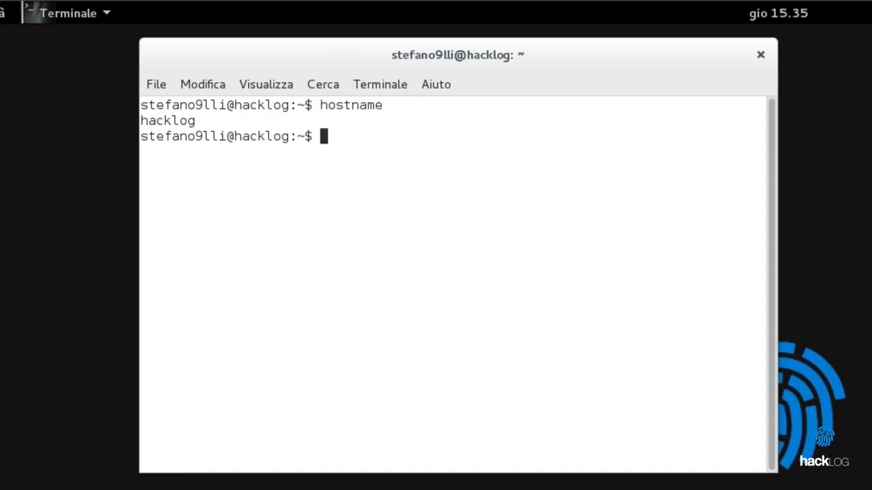
text(hostnamect)
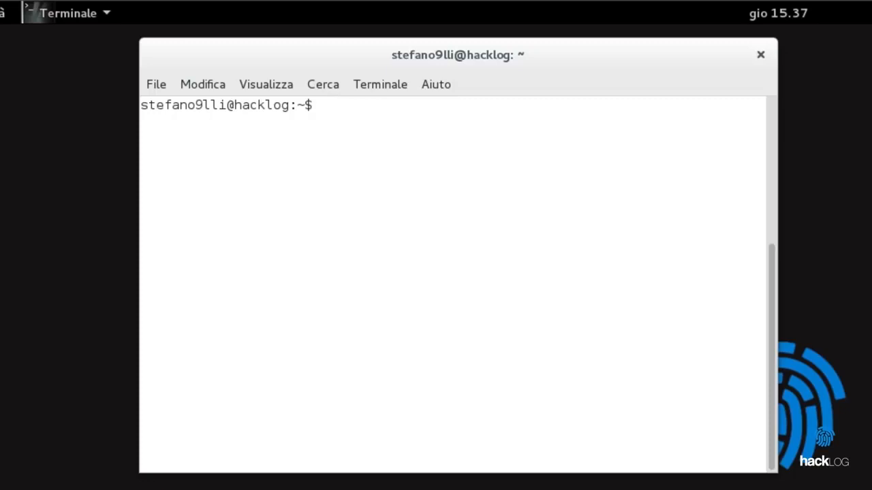
As root via su, set the hostname to anonimo and close the terminal window
text(su)
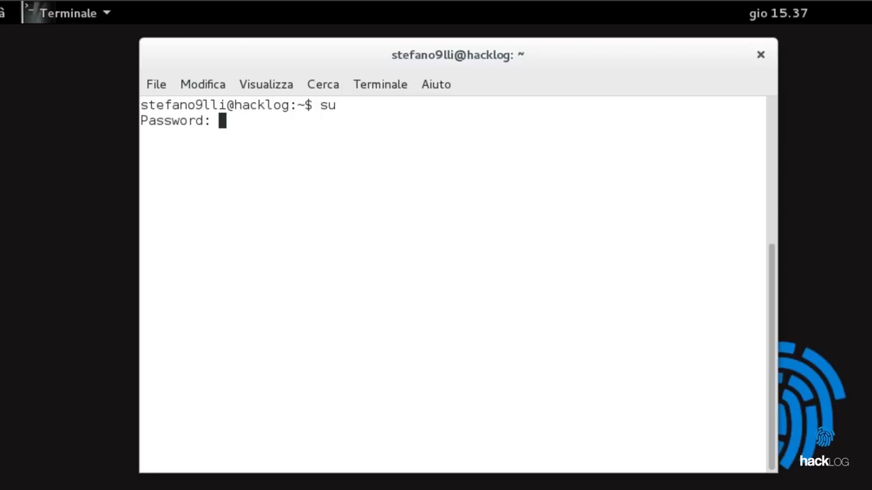
key(Return)
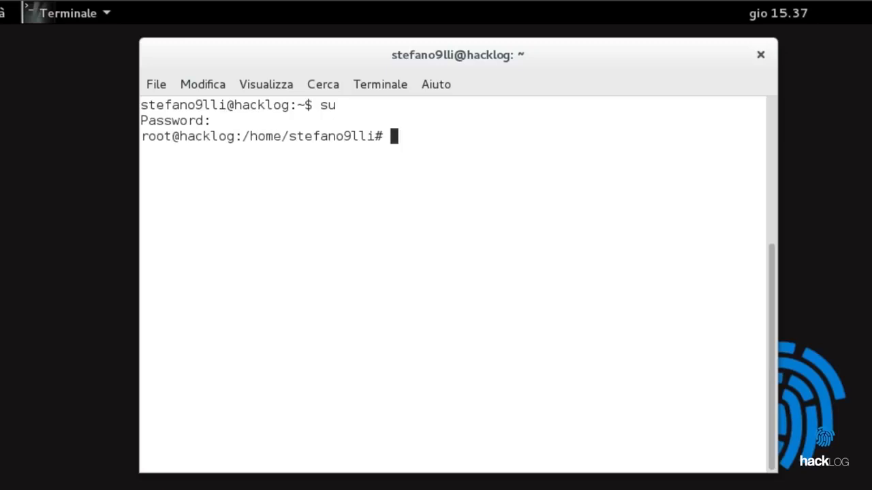
text(hostname anonimo)
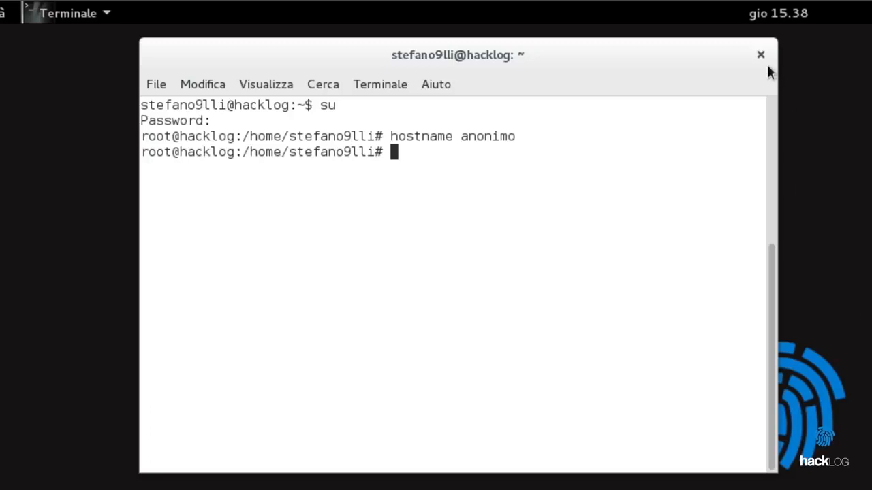
click(761, 54)
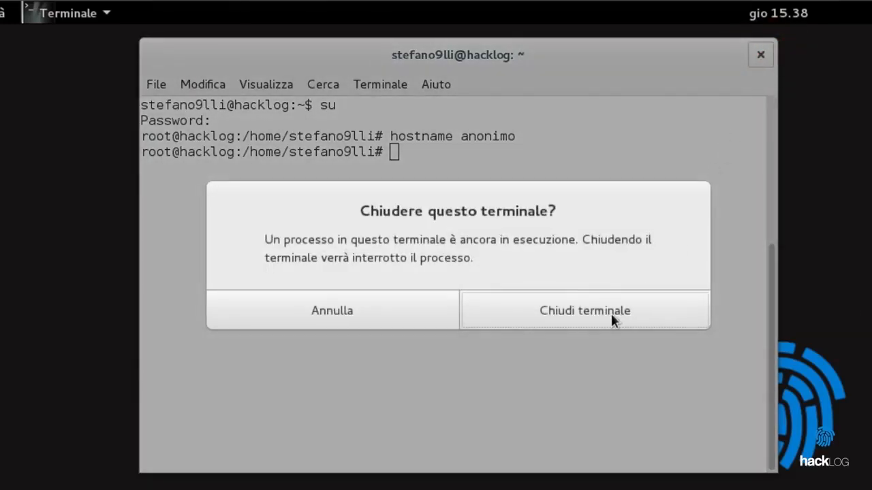
click(584, 310)
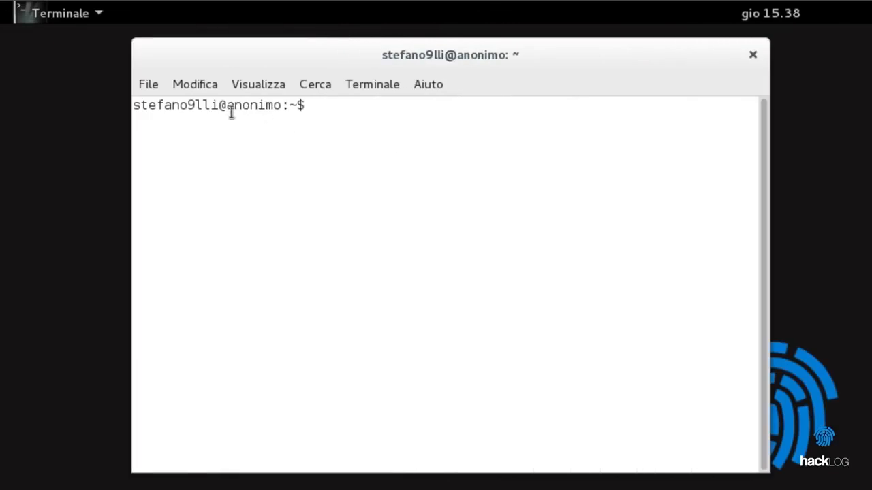
Highlight anonimo in the reopened prompt and start a root session with su
double_click(252, 105)
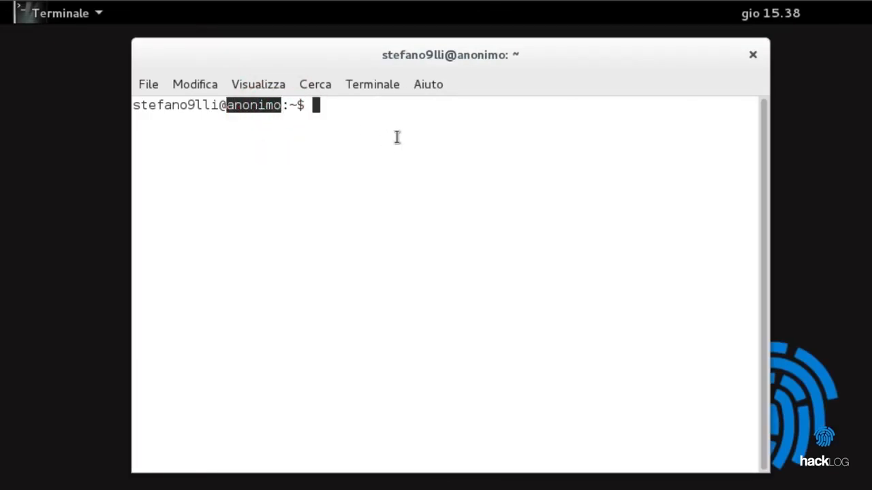
text(stefano9lli# sysc)
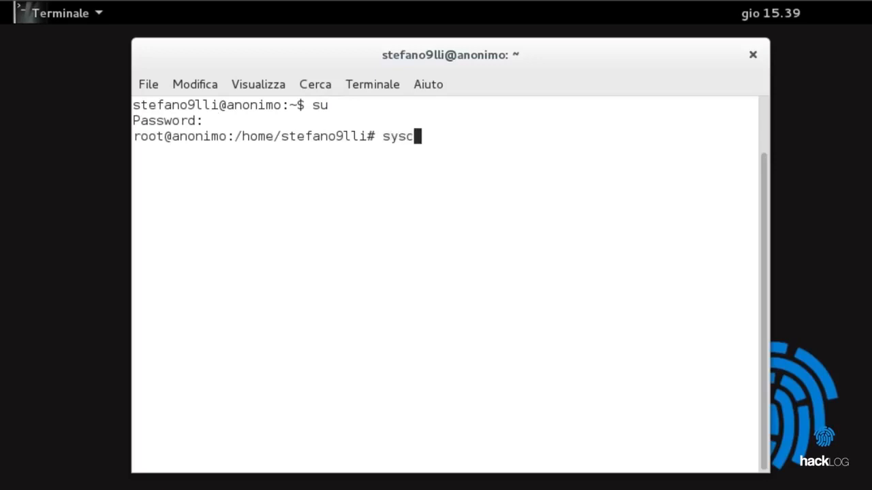
Run sysctl kernel.hostname=amnesia as root
text(tl kernel)
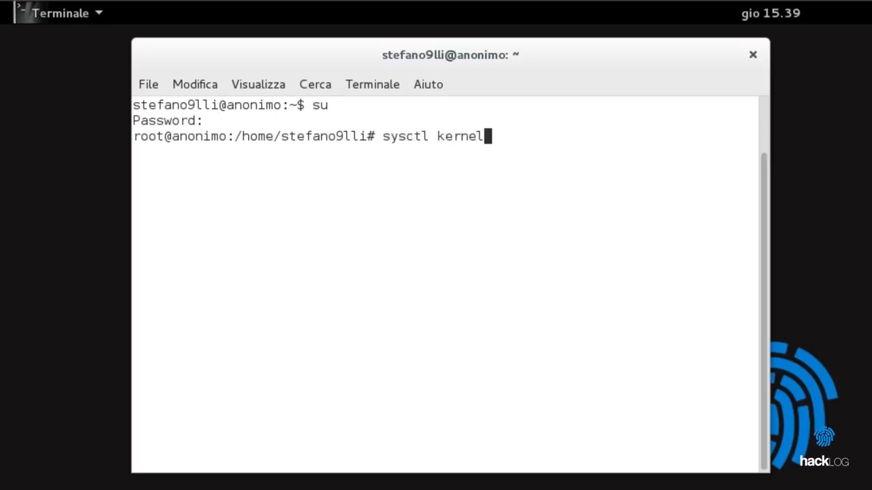
text(.hostname=)
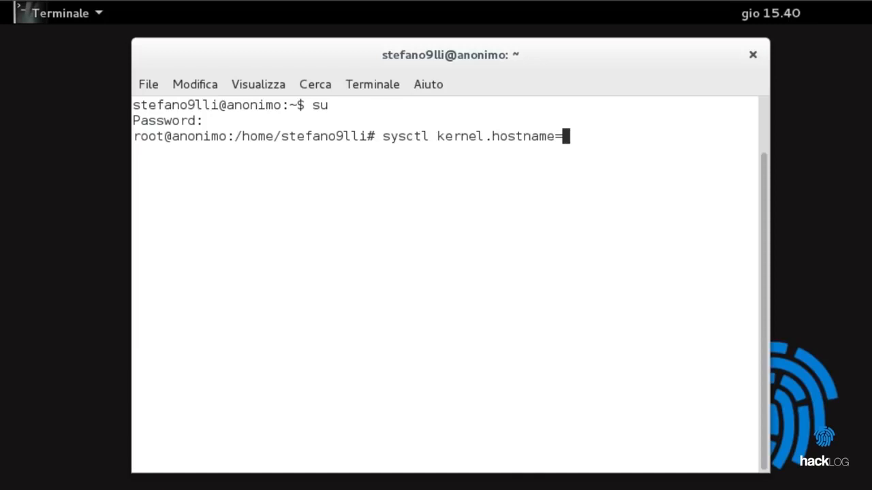
text(amnesia)
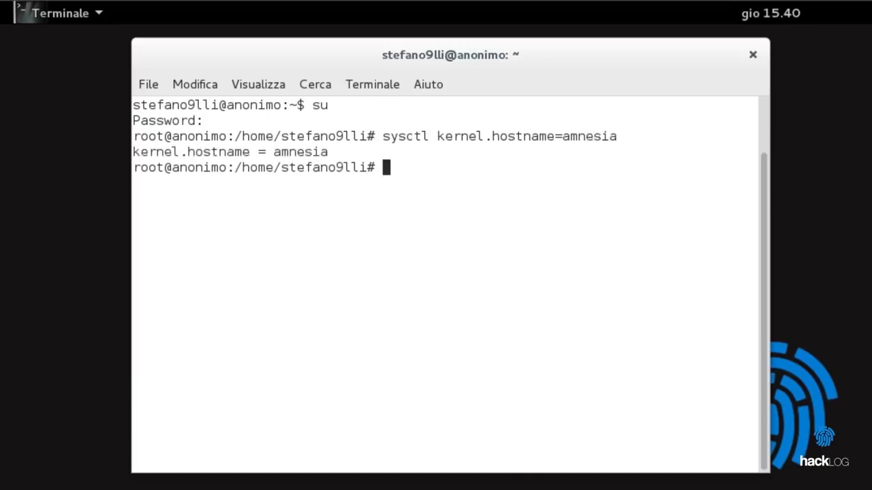